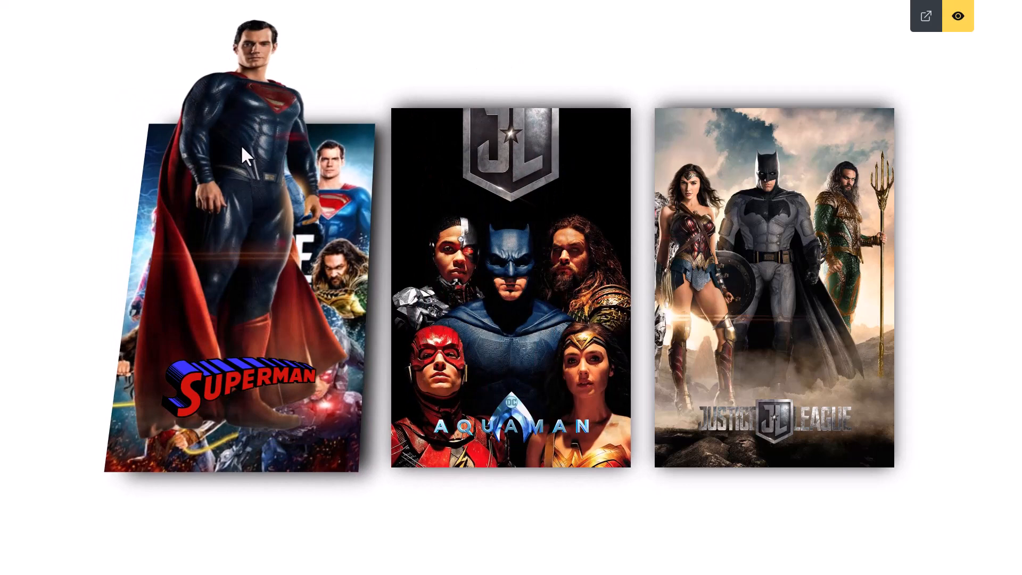
mouse_move(242, 437)
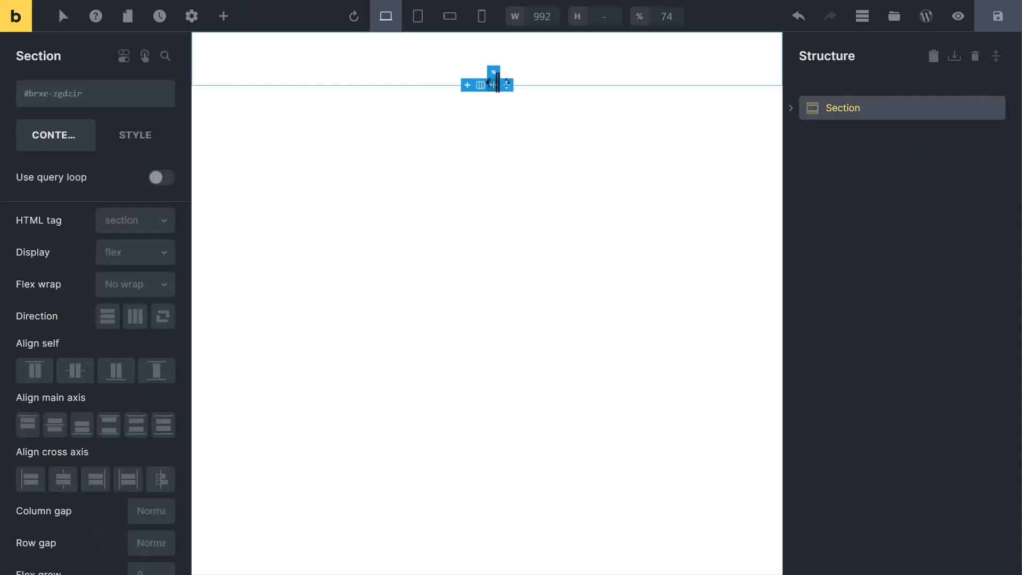
Stretch the section to full height and centre a horizontal-row container's children.
drag(507, 85, 507, 542)
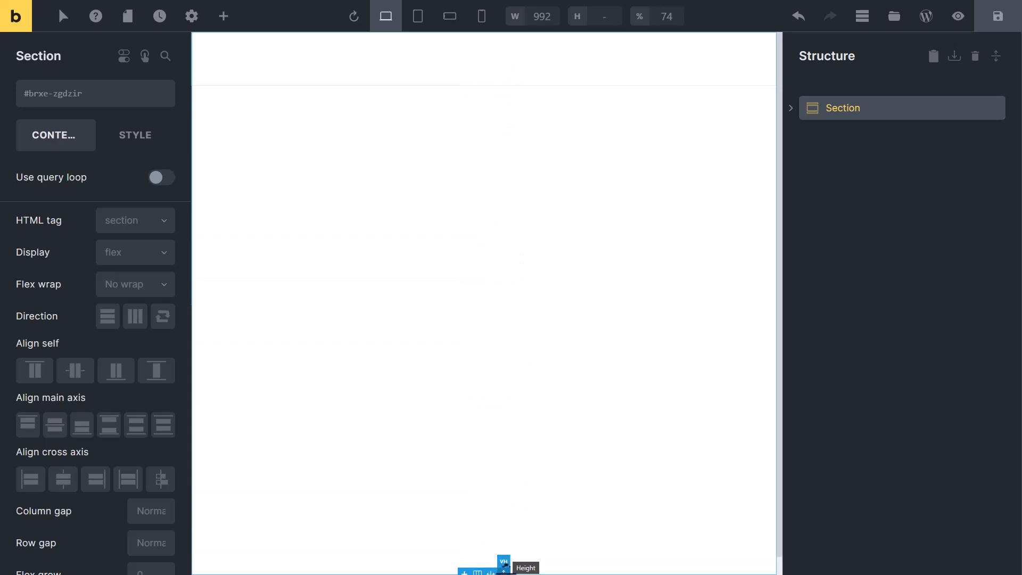
mouse_move(160, 479)
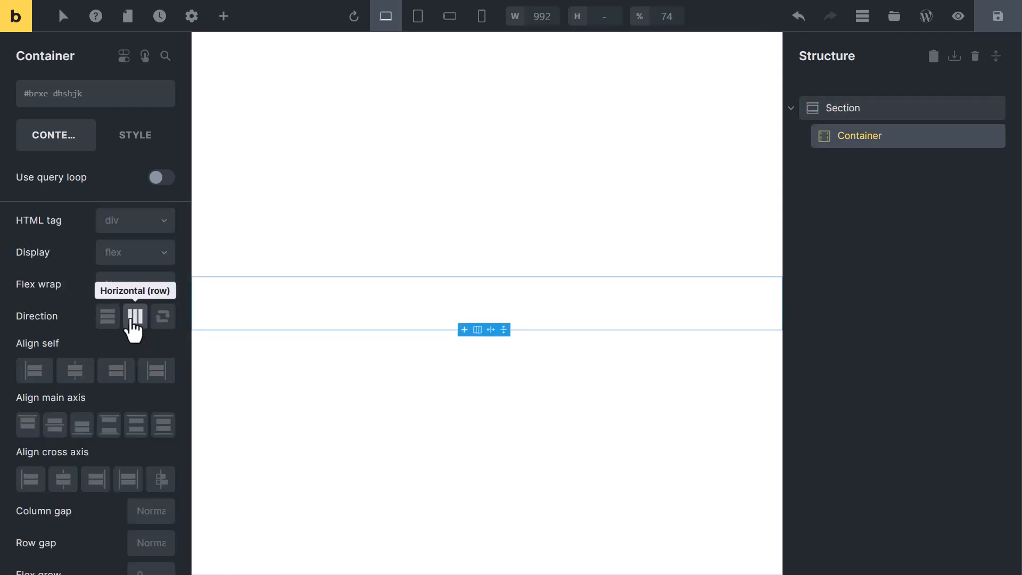
click(135, 316)
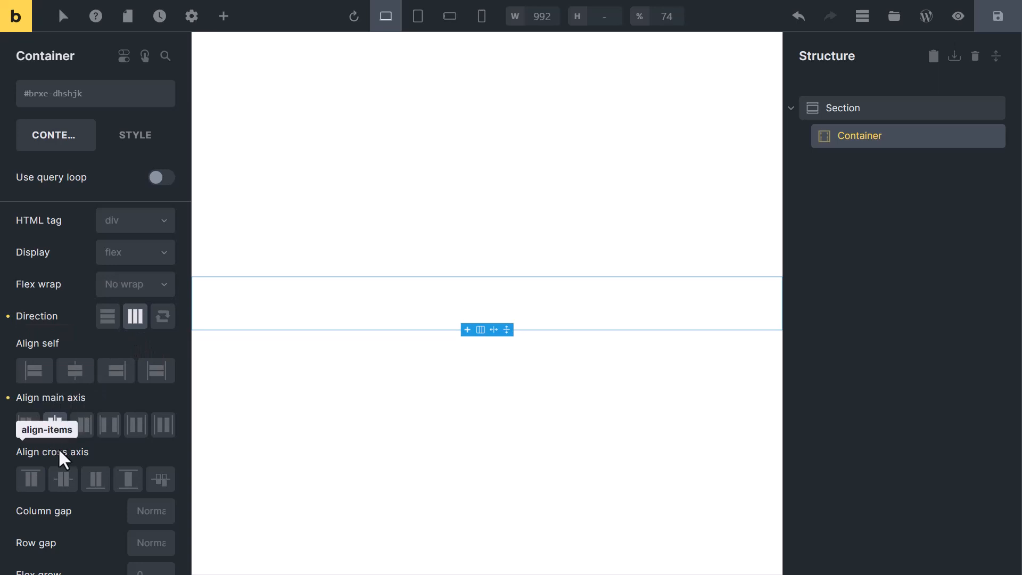
click(223, 15)
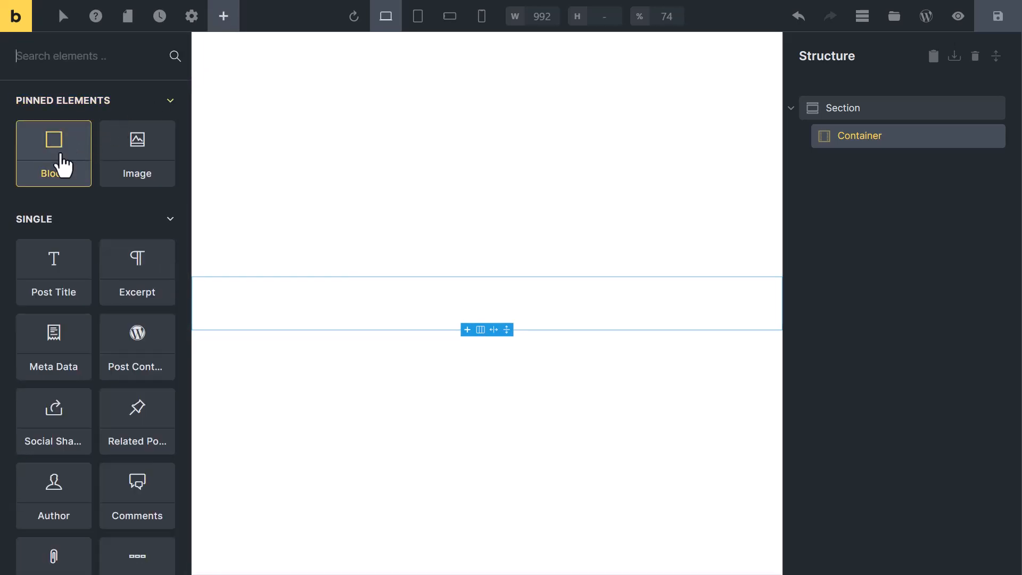
Add a Block named Card with height 450, max width 300 and relative position.
click(52, 139)
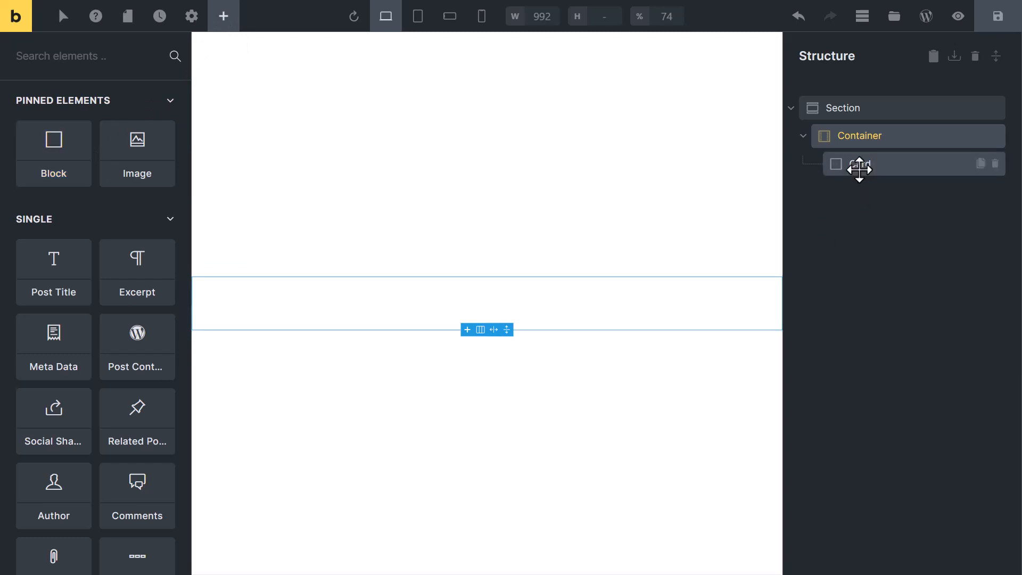
click(859, 164)
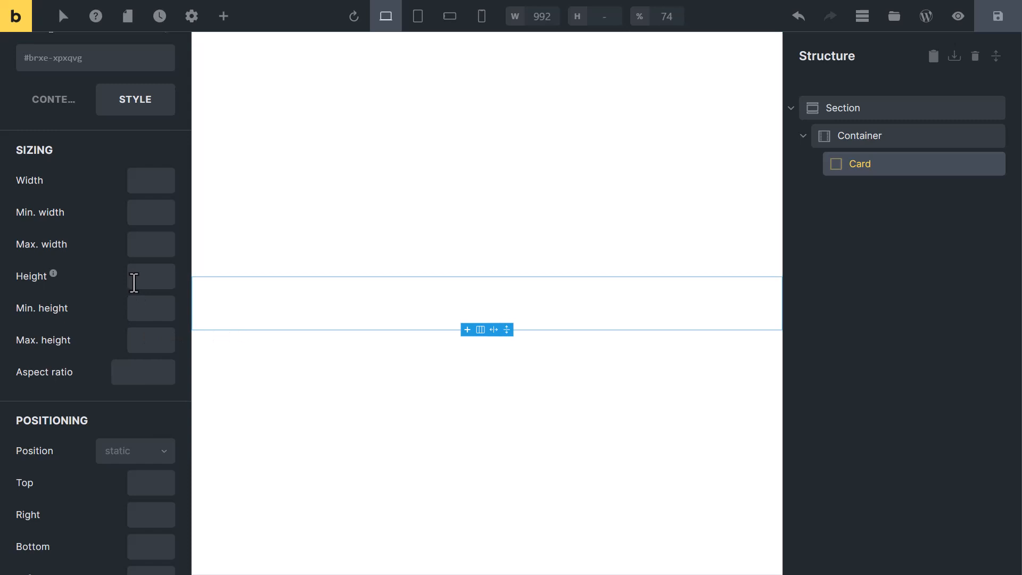
text(450)
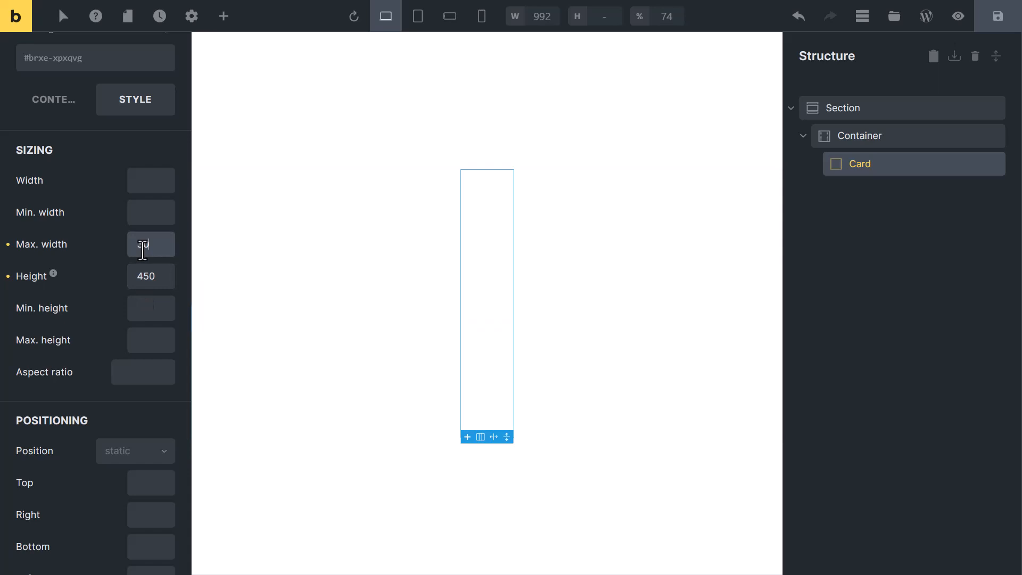
text(300)
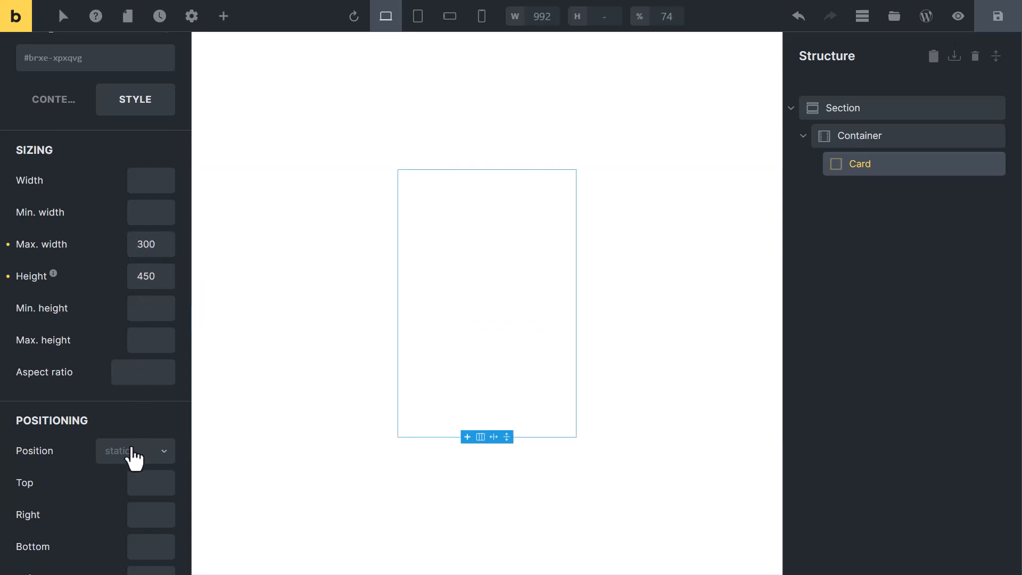
click(135, 450)
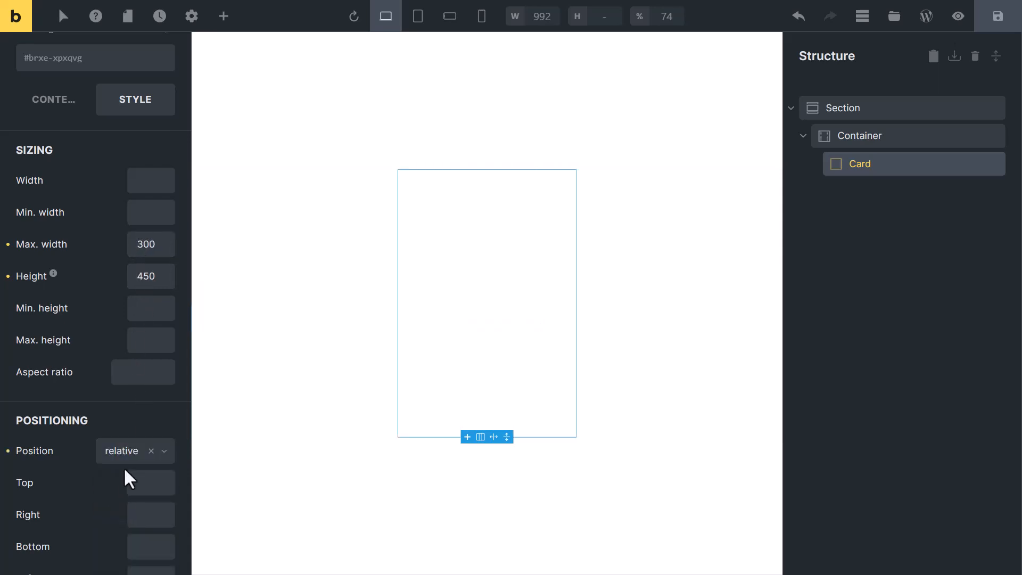
mouse_move(223, 15)
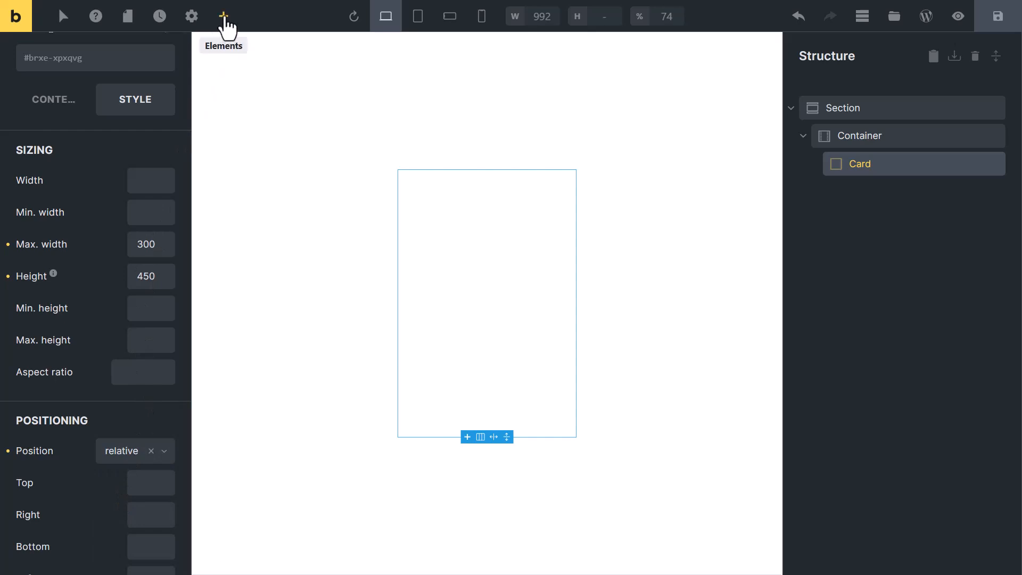
Add images bg-image, front-image and logo to Card, using the poster and Superman media.
click(223, 15)
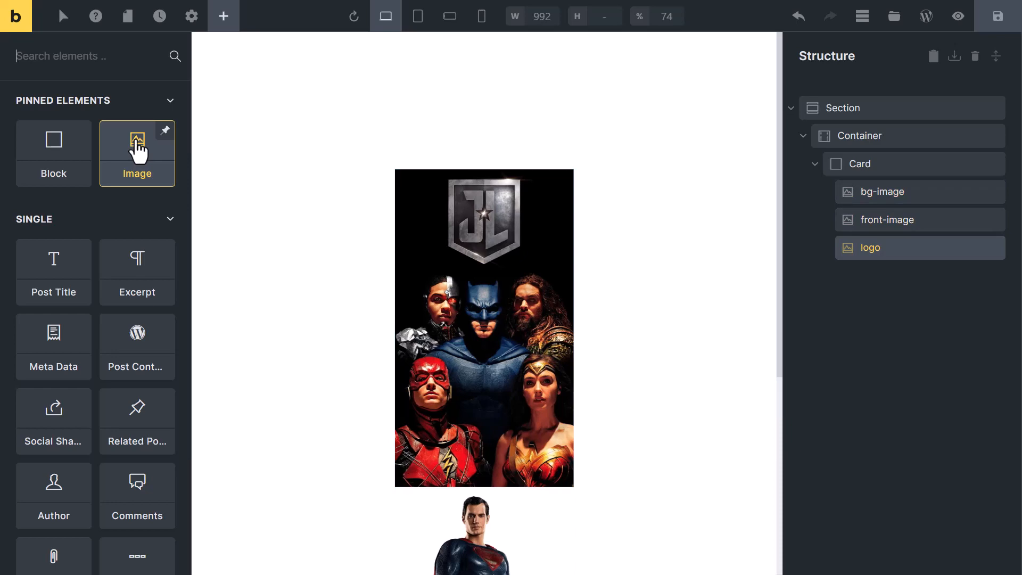
scroll(down, 3)
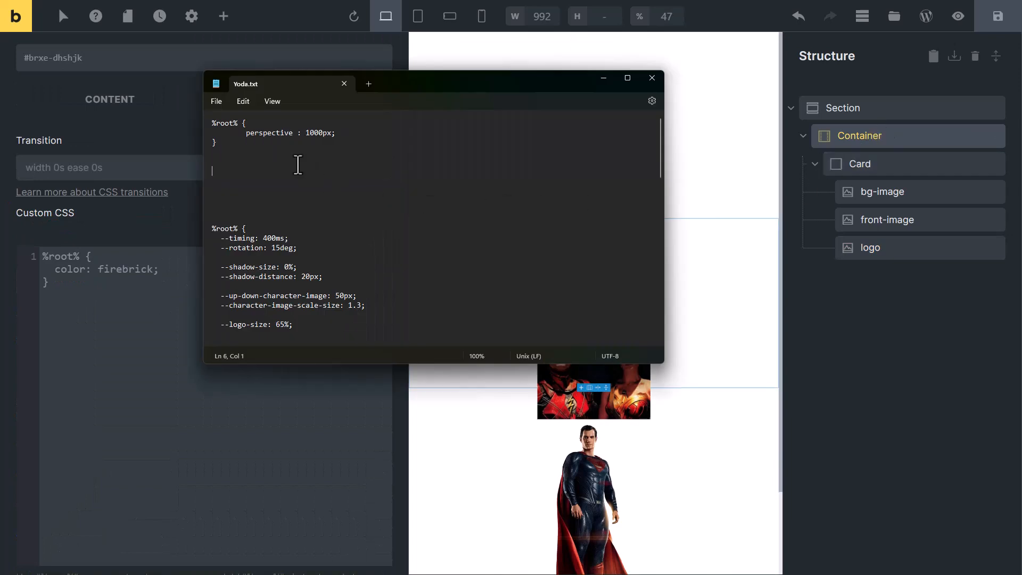
Copy the perspective rule from Notepad into the Container's custom CSS, then open Card's CSS.
right_click(225, 127)
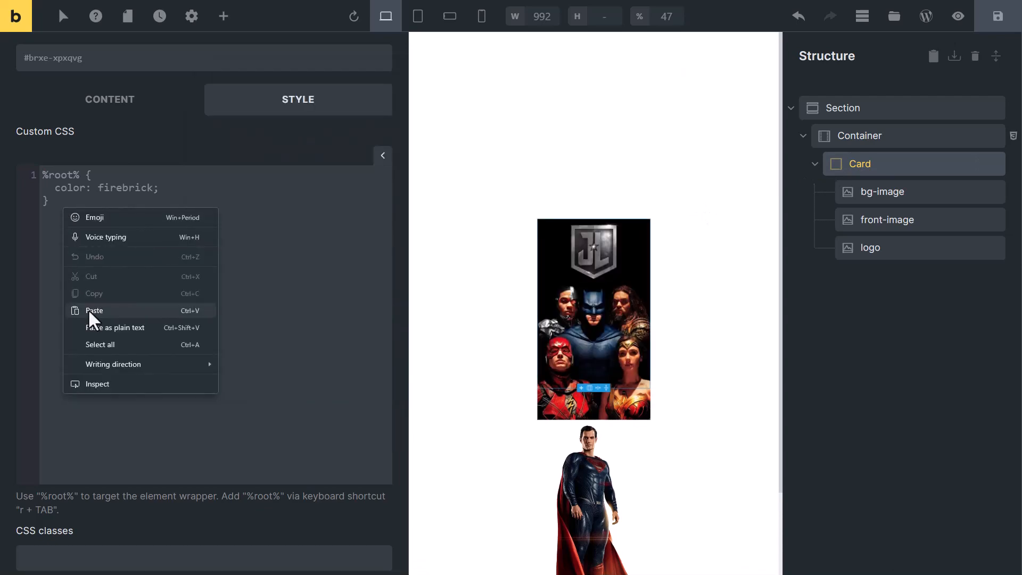
Paste the hover stylesheet for the Superman pop-up, logo and shadow into Card's custom CSS.
click(93, 310)
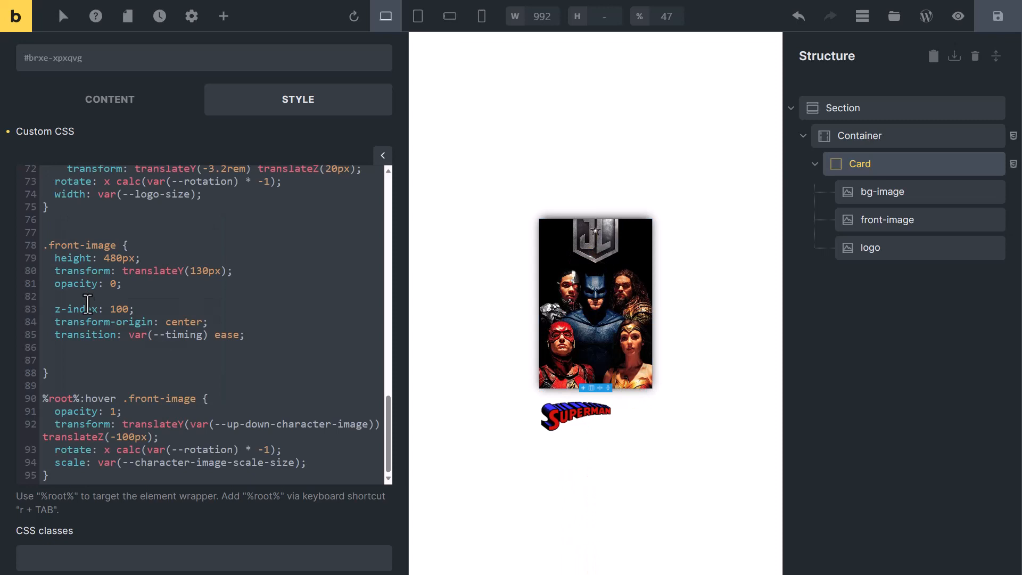
double_click(78, 245)
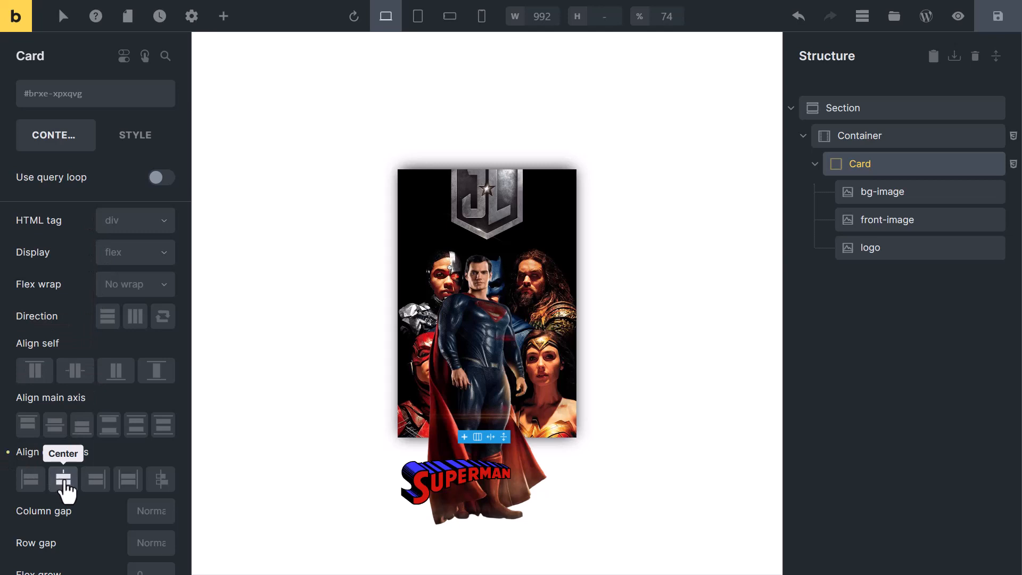
Align the Card's children to the end and set the logo's bottom margin to 30.
click(81, 424)
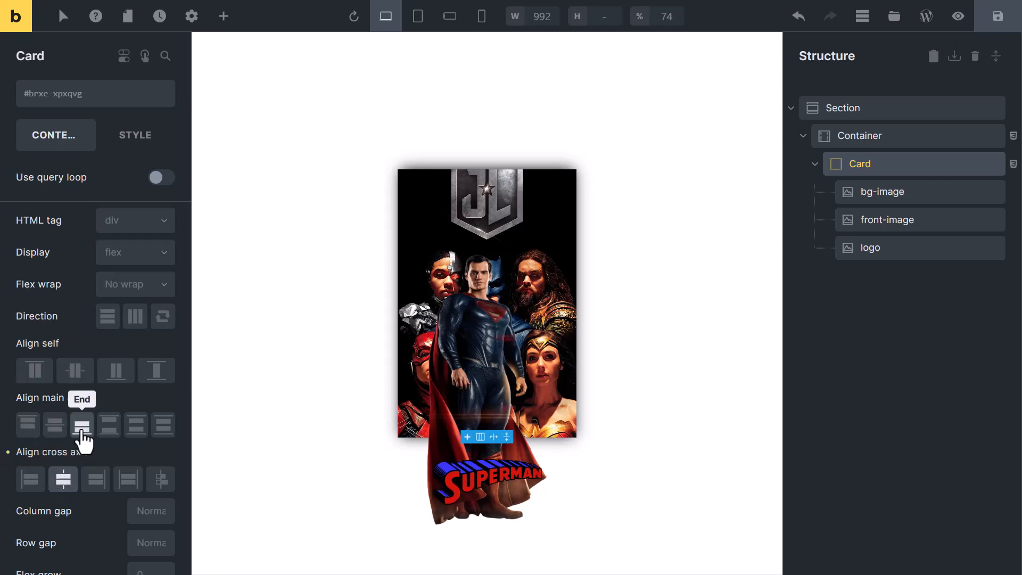
click(81, 424)
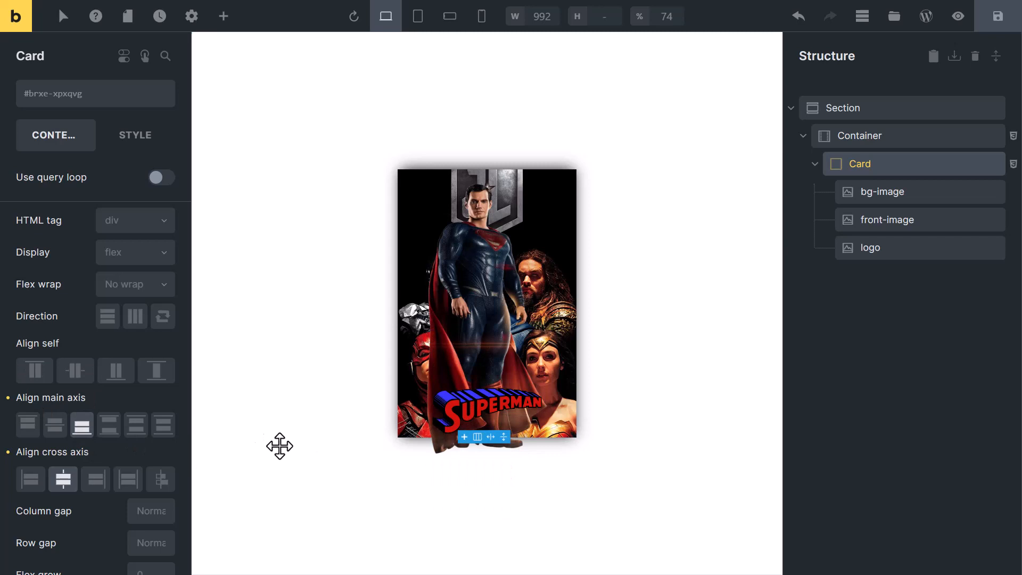
click(869, 248)
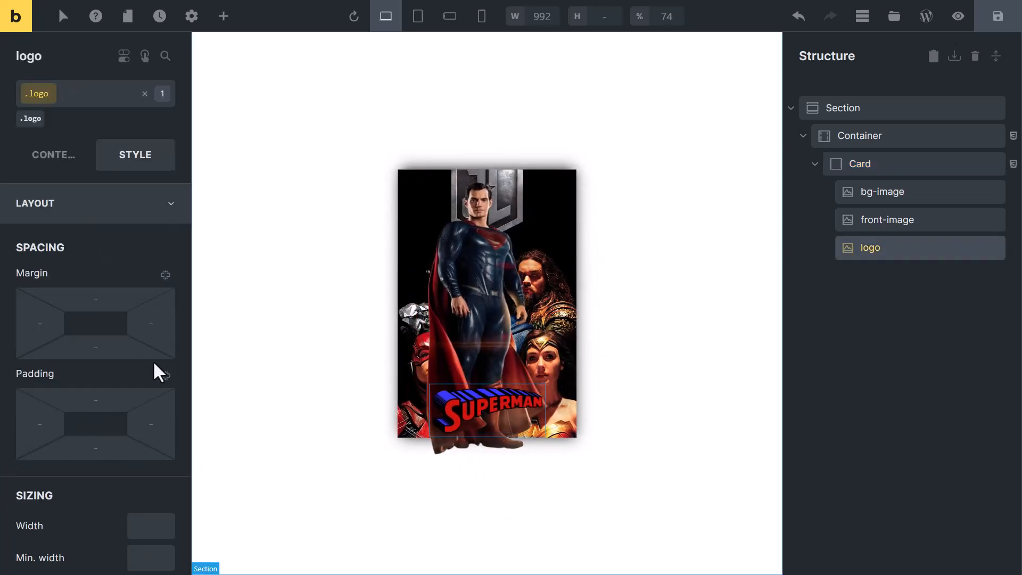
click(95, 323)
text(30)
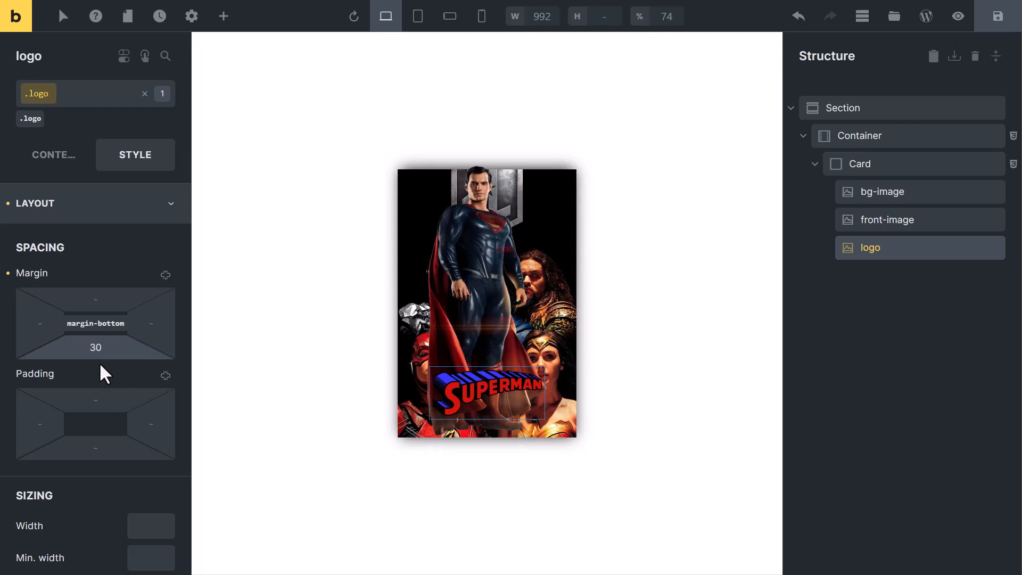
mouse_move(867, 162)
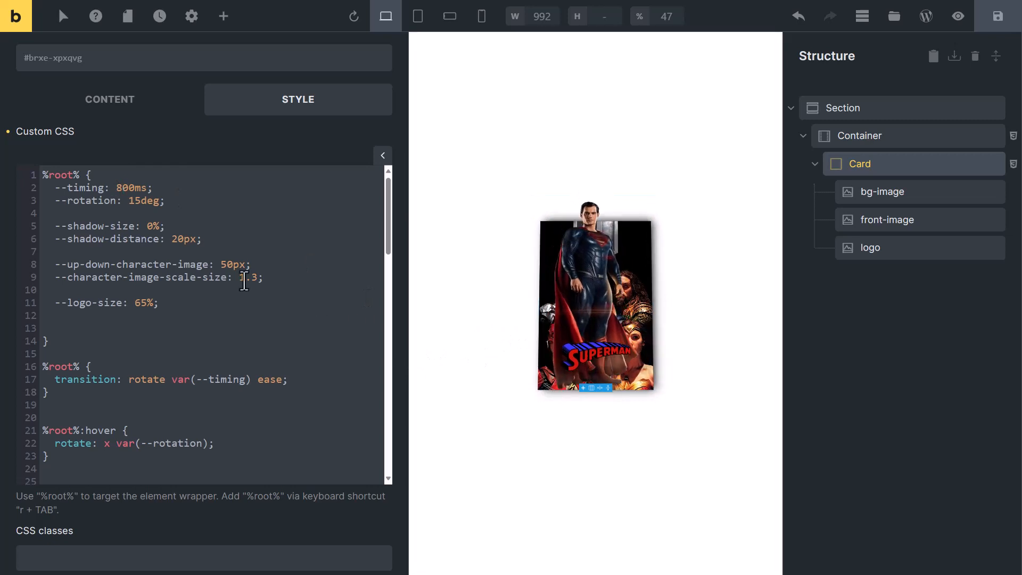
Set --timing to 400ms and --shadow-size to 80%, leaving --shadow-distance at 20px.
text(400ms)
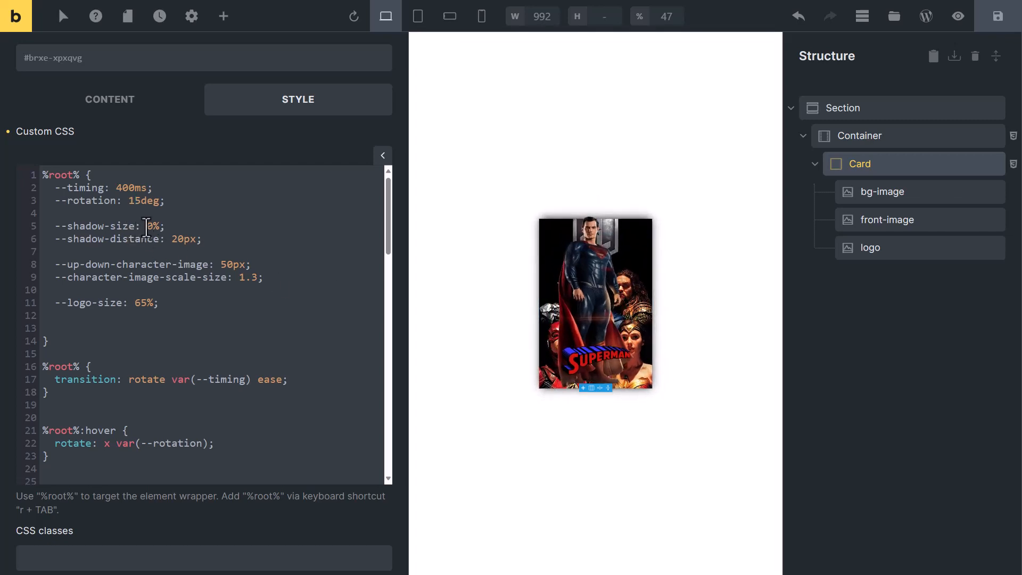
text(8)
click(213, 239)
text(55)
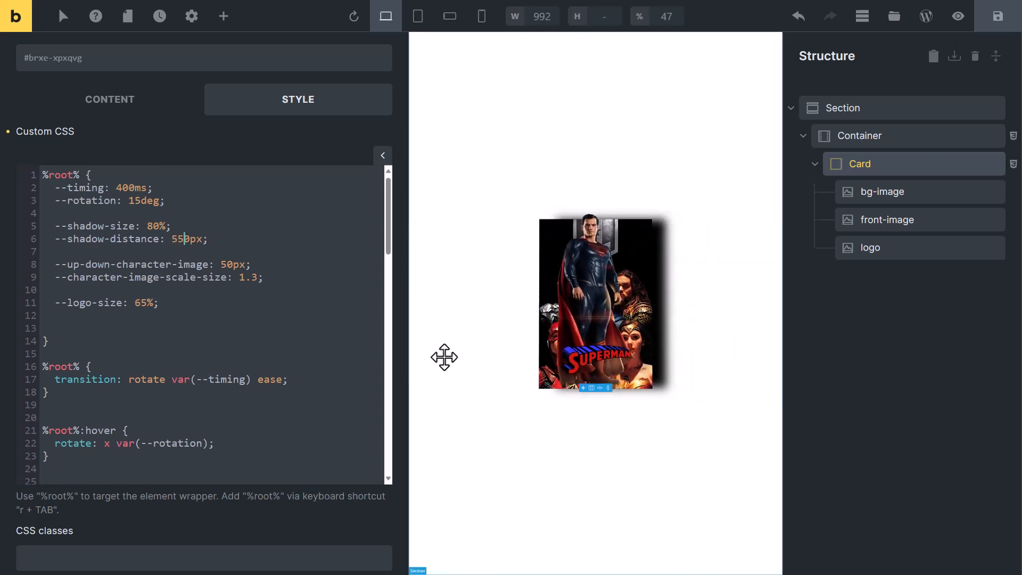
text(0)
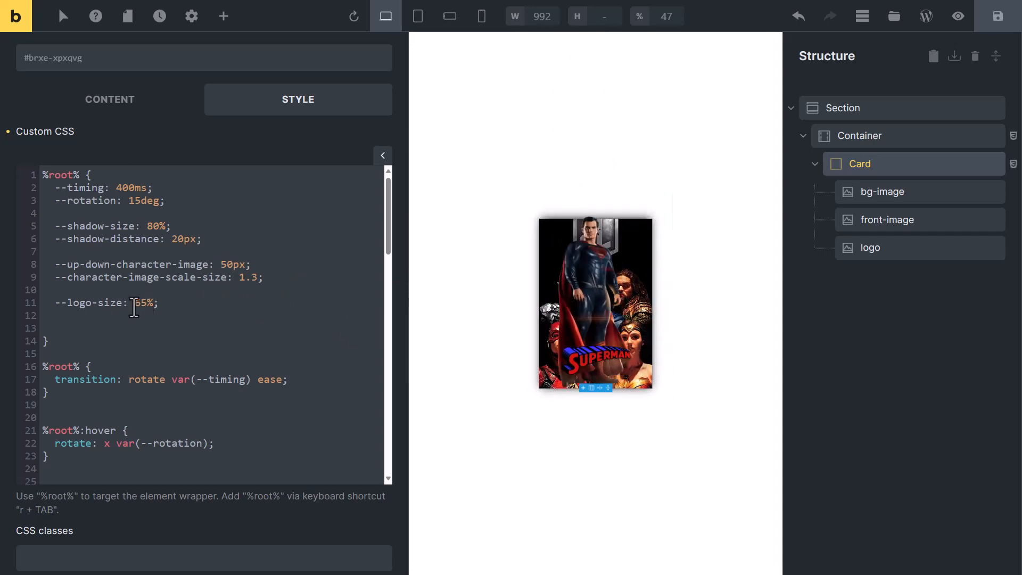
Change --logo-size to 25% then 85%, and review the ::after shadow rule.
text(25%)
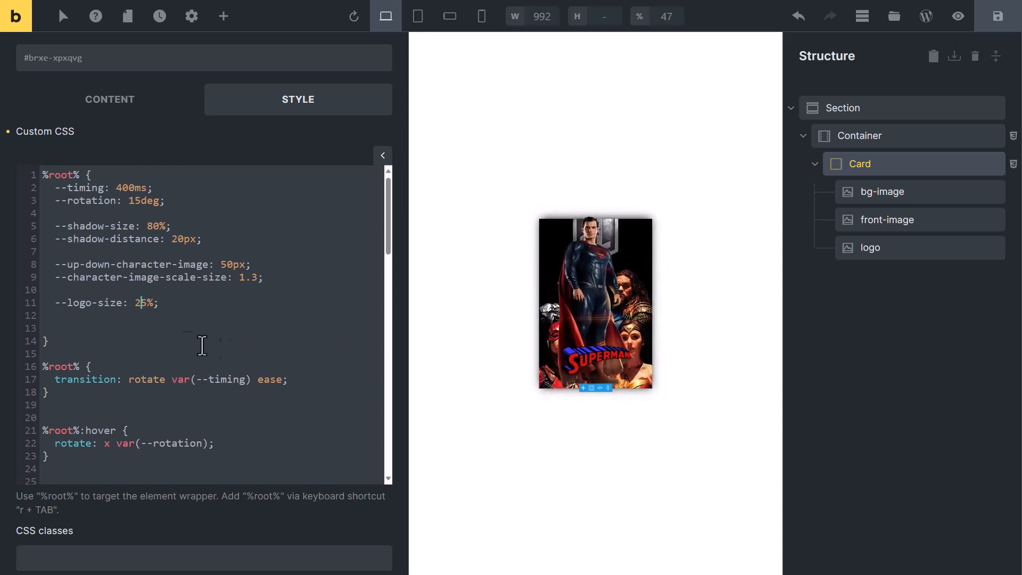
text(85)
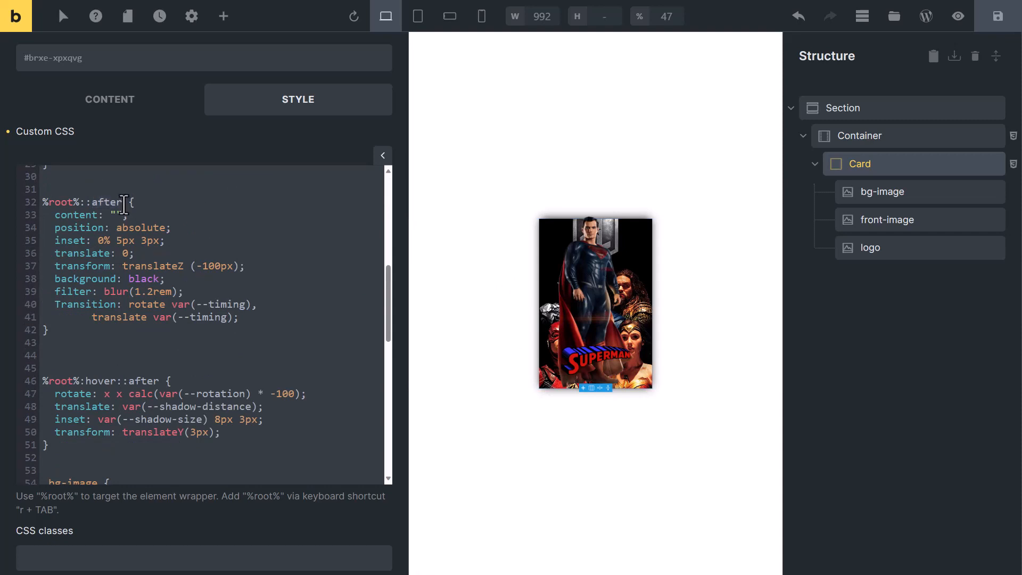
double_click(137, 291)
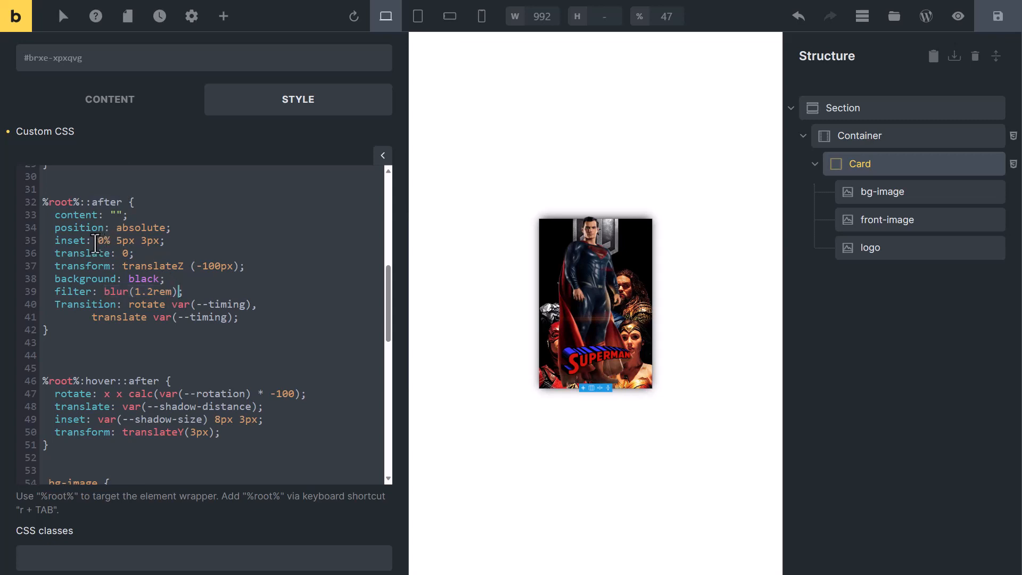
double_click(127, 240)
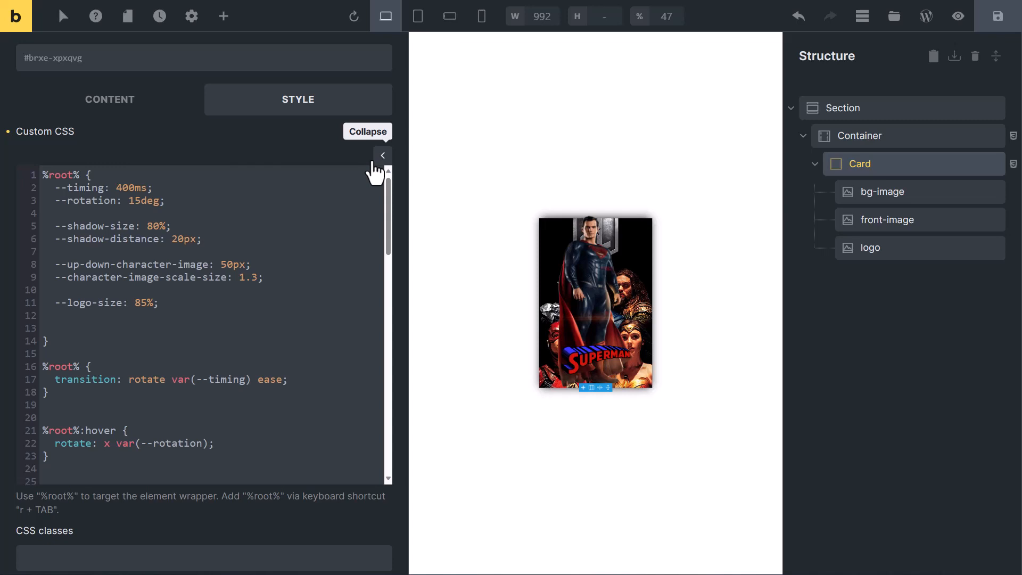
Change the .front-image rule's opacity from 1 to 0.
scroll(down, 3)
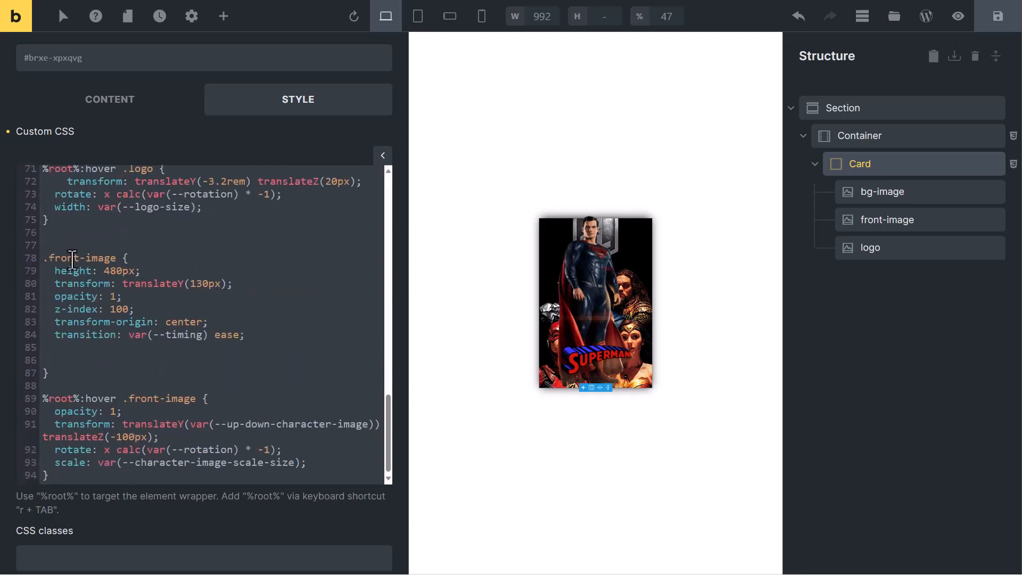
double_click(78, 258)
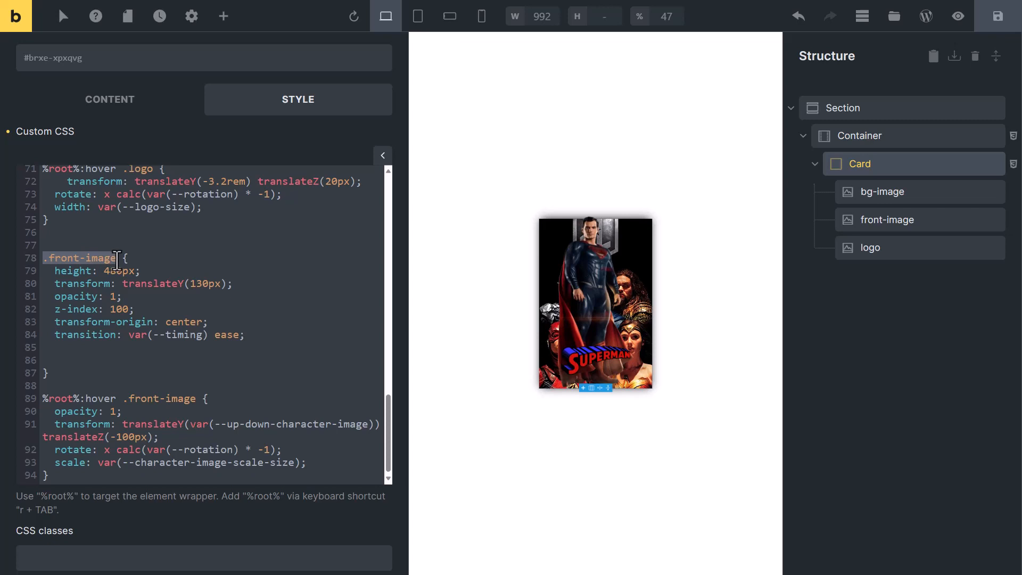
text(0)
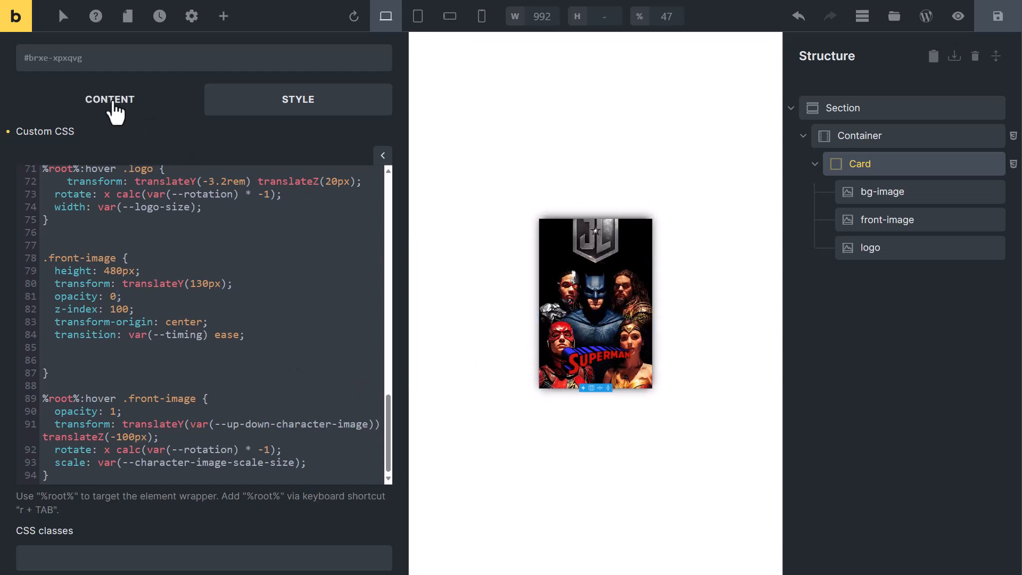
Duplicate the Card twice, add a column gap, and preview the three-poster row.
click(981, 164)
text(2)
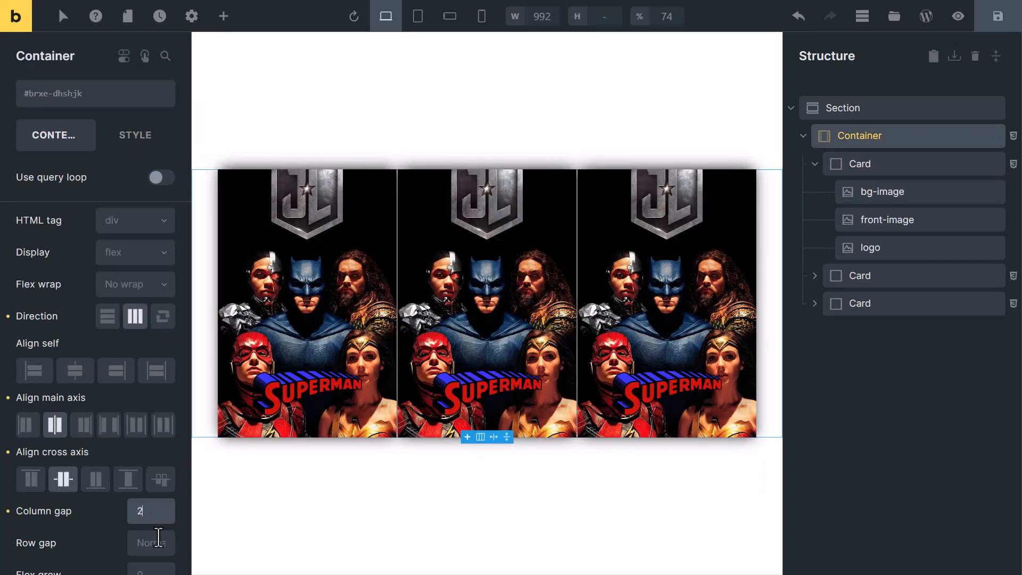
click(958, 15)
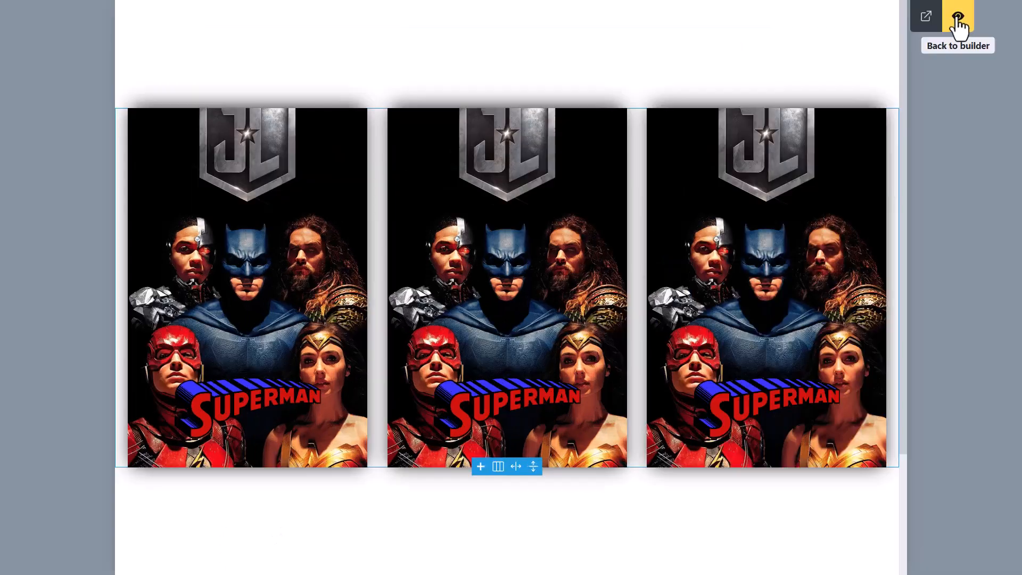
click(957, 15)
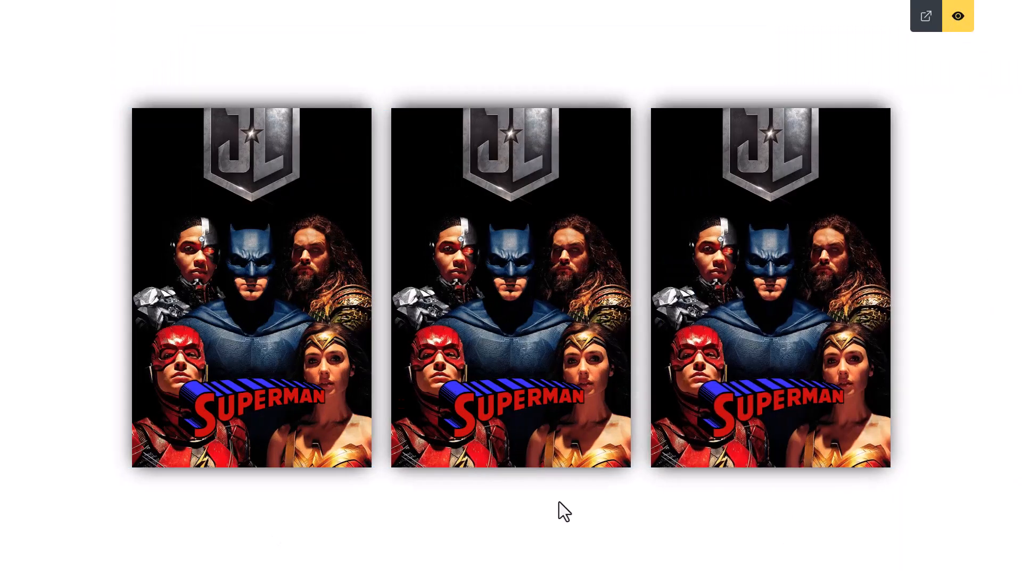